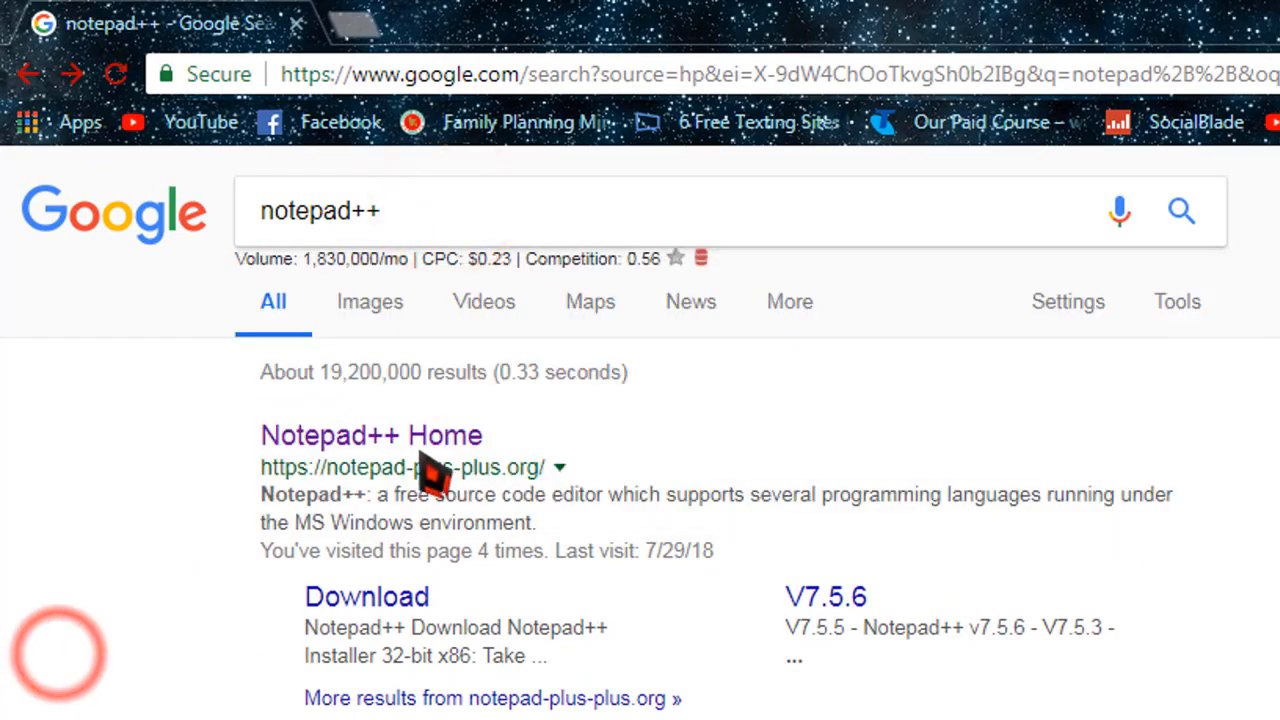
Reach the Notepad++ 7.5.8 download page on the official website
left_click(372, 436)
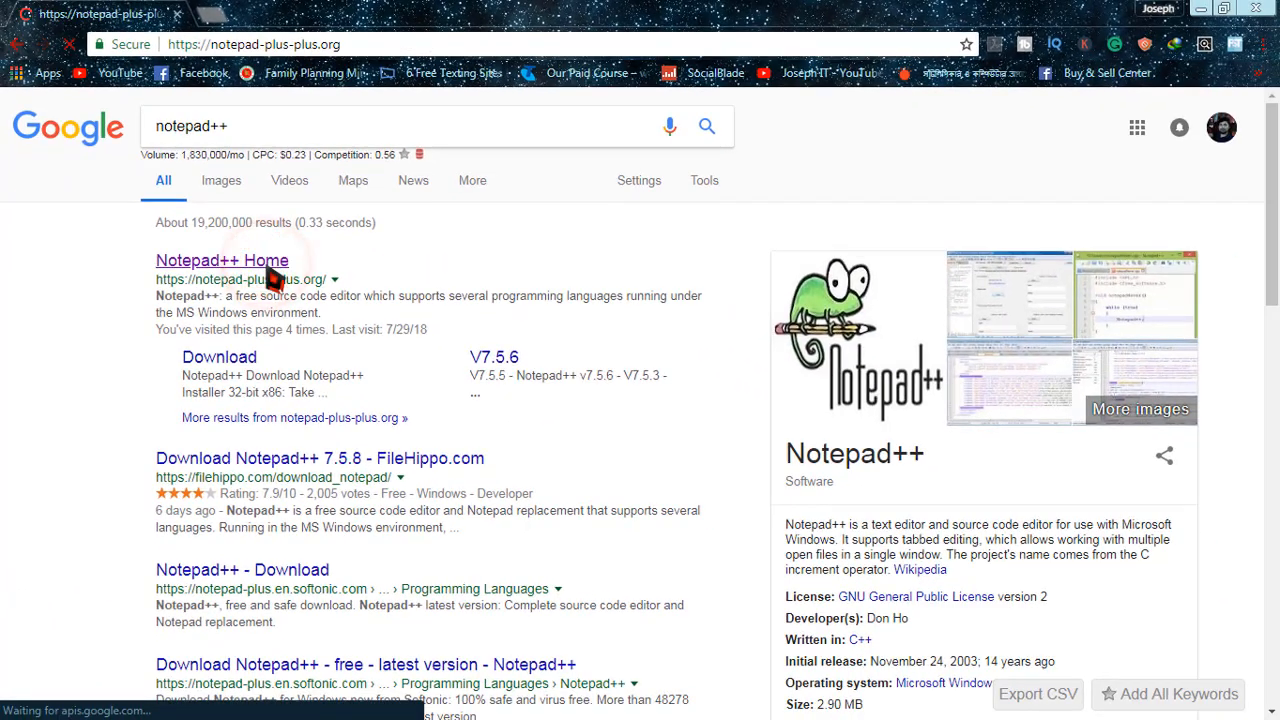
left_click(222, 260)
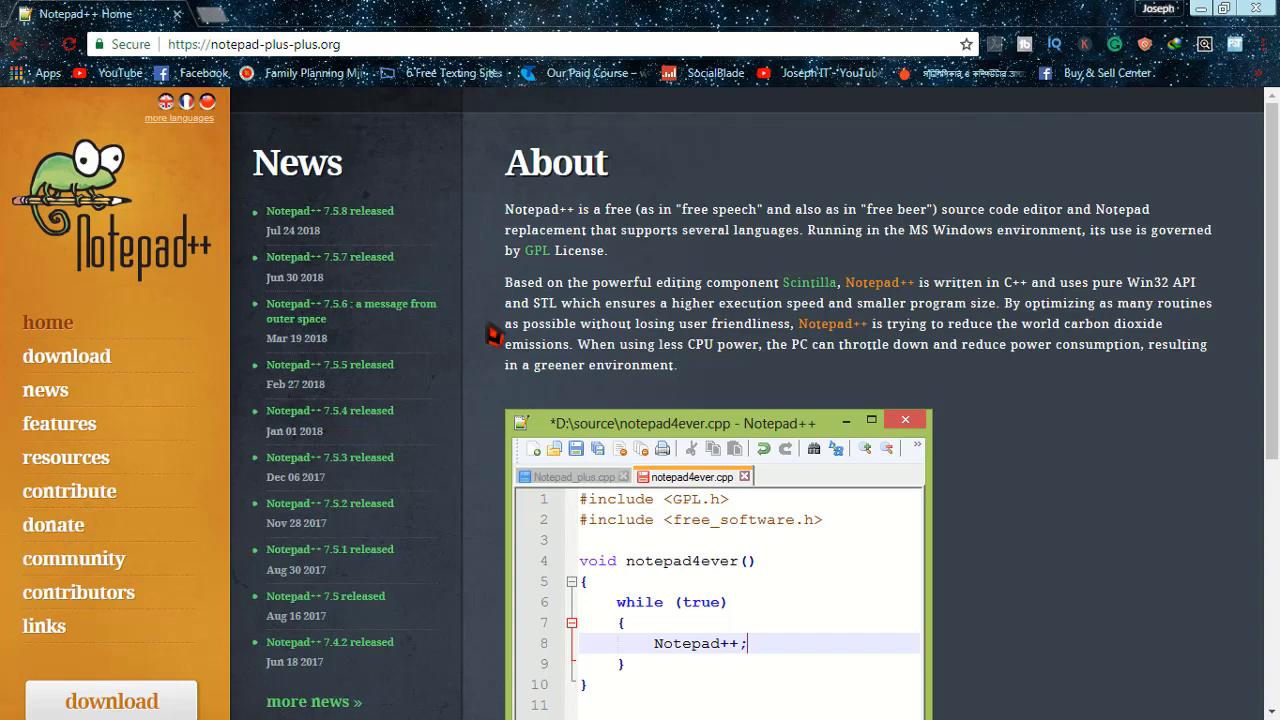
mouse_move(464, 460)
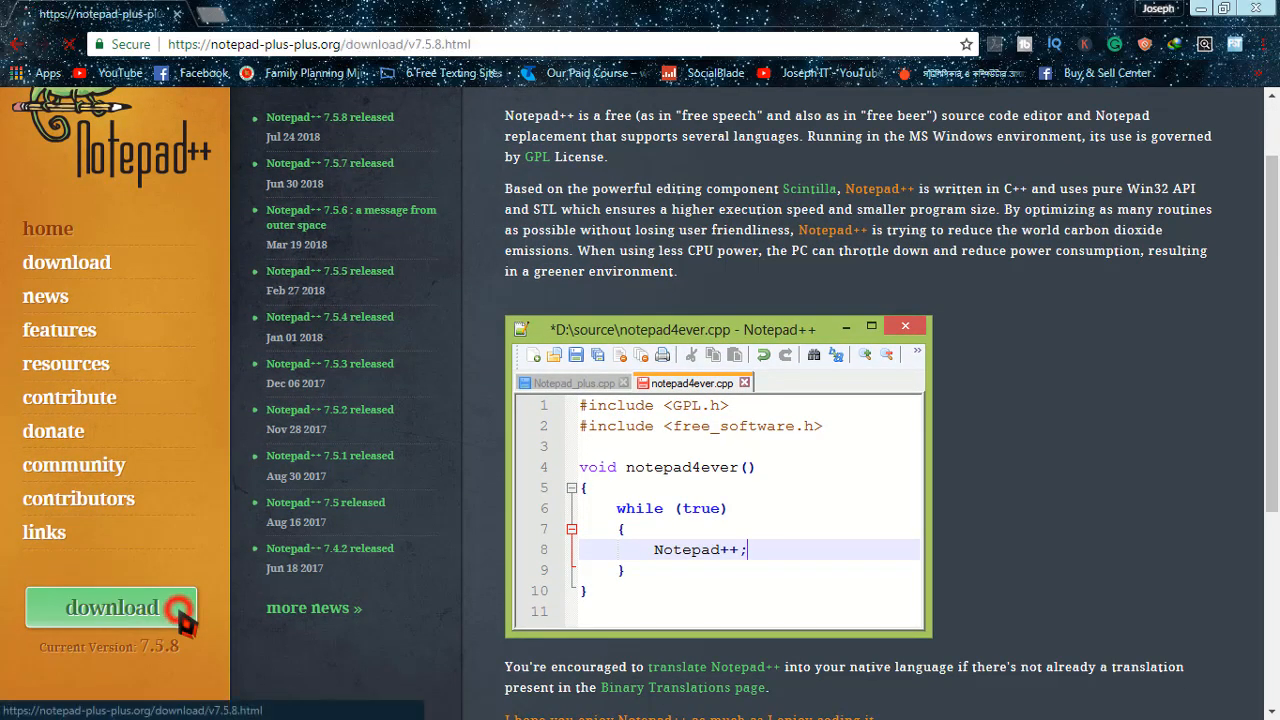
left_click(112, 608)
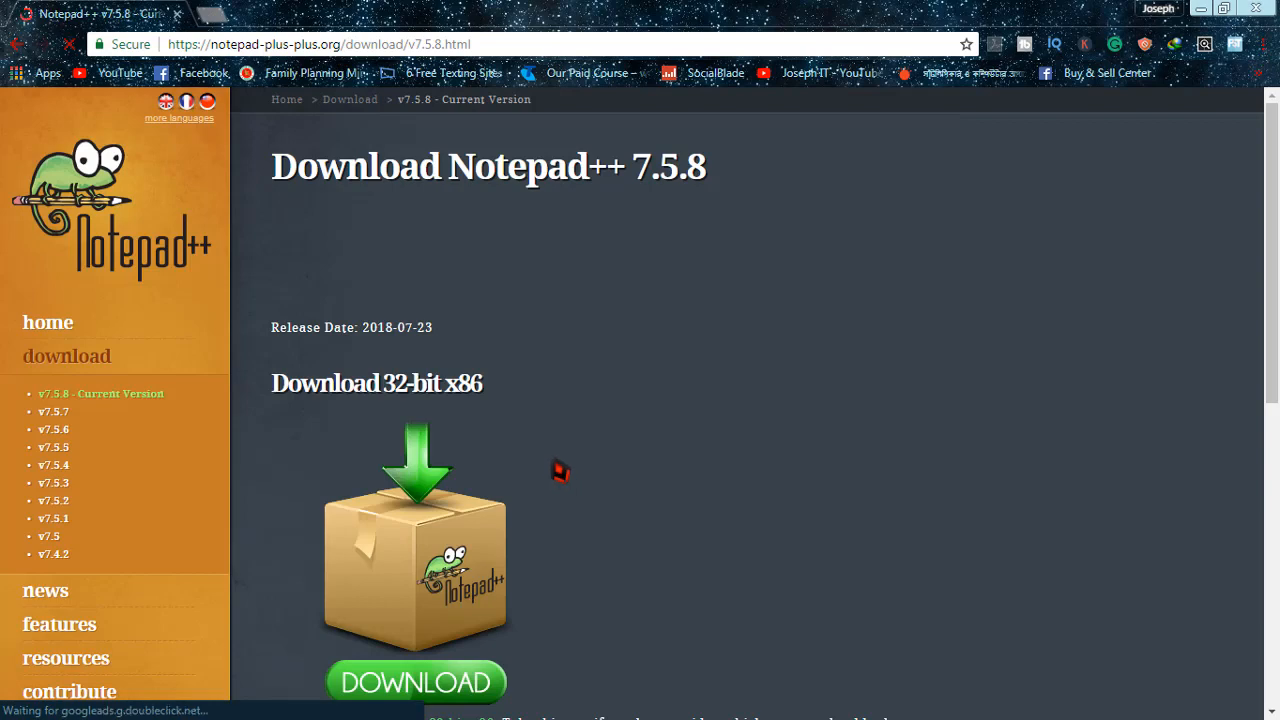
Start downloading the 32-bit x86 Notepad++ 7.5.8 installer
scroll("down", 3)
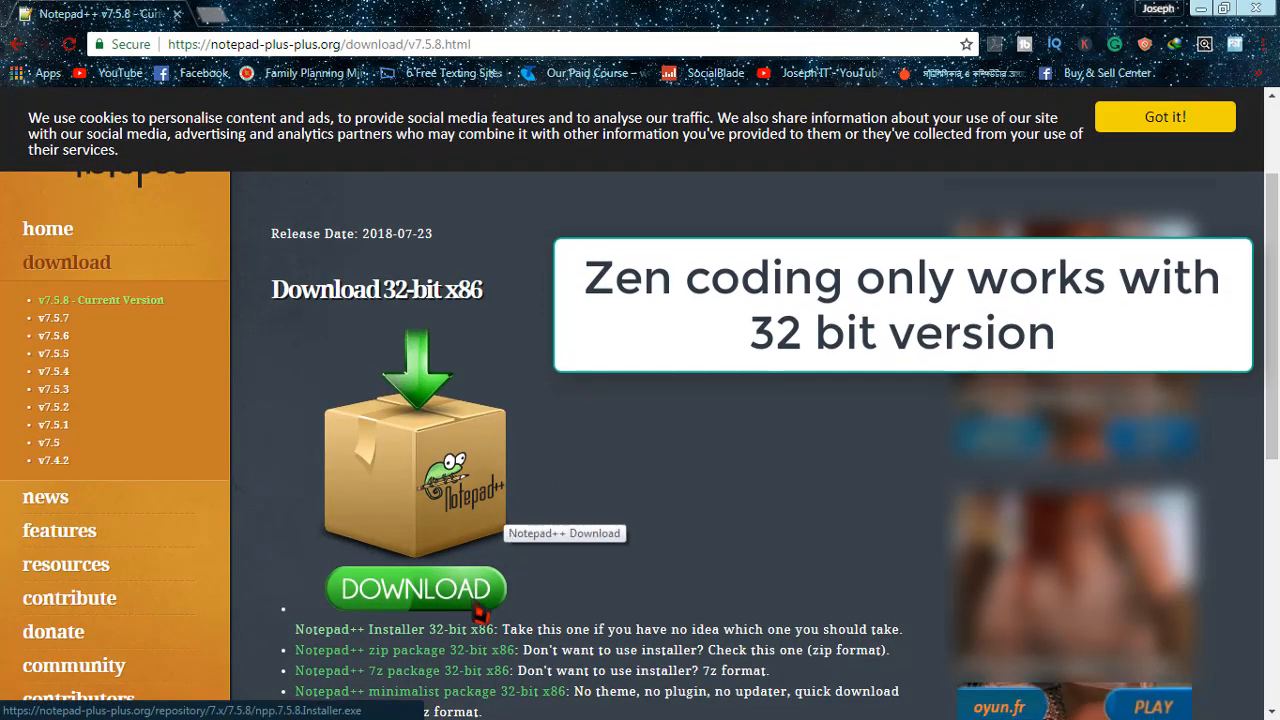
left_click(416, 588)
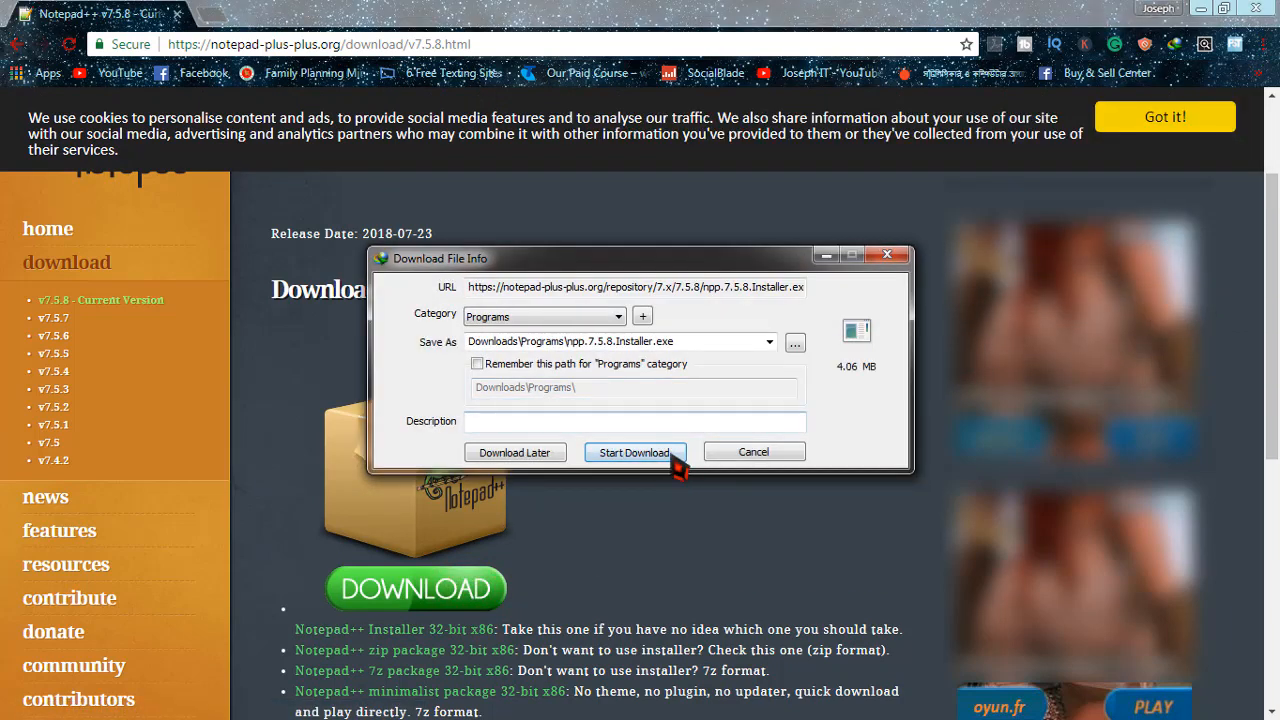
left_click(634, 452)
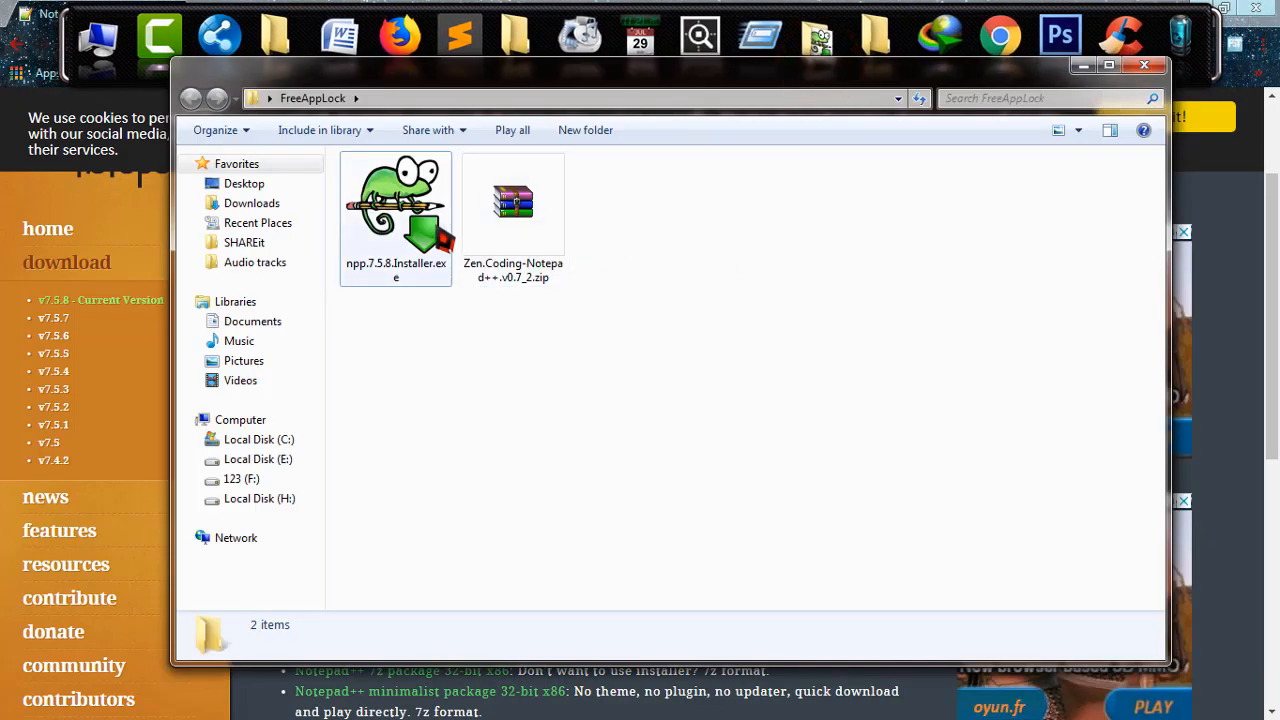
Run npp.7.5.8.Installer.exe in English and accept the license agreement
double_click(396, 204)
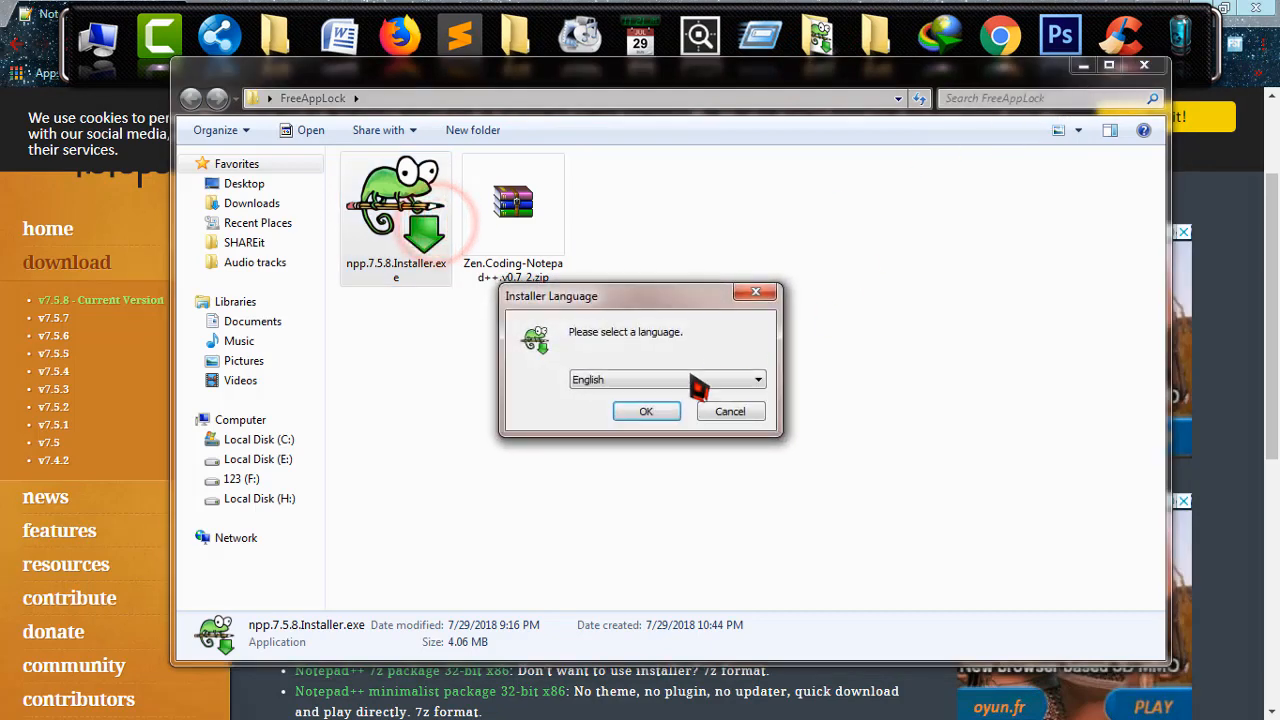
left_click(646, 412)
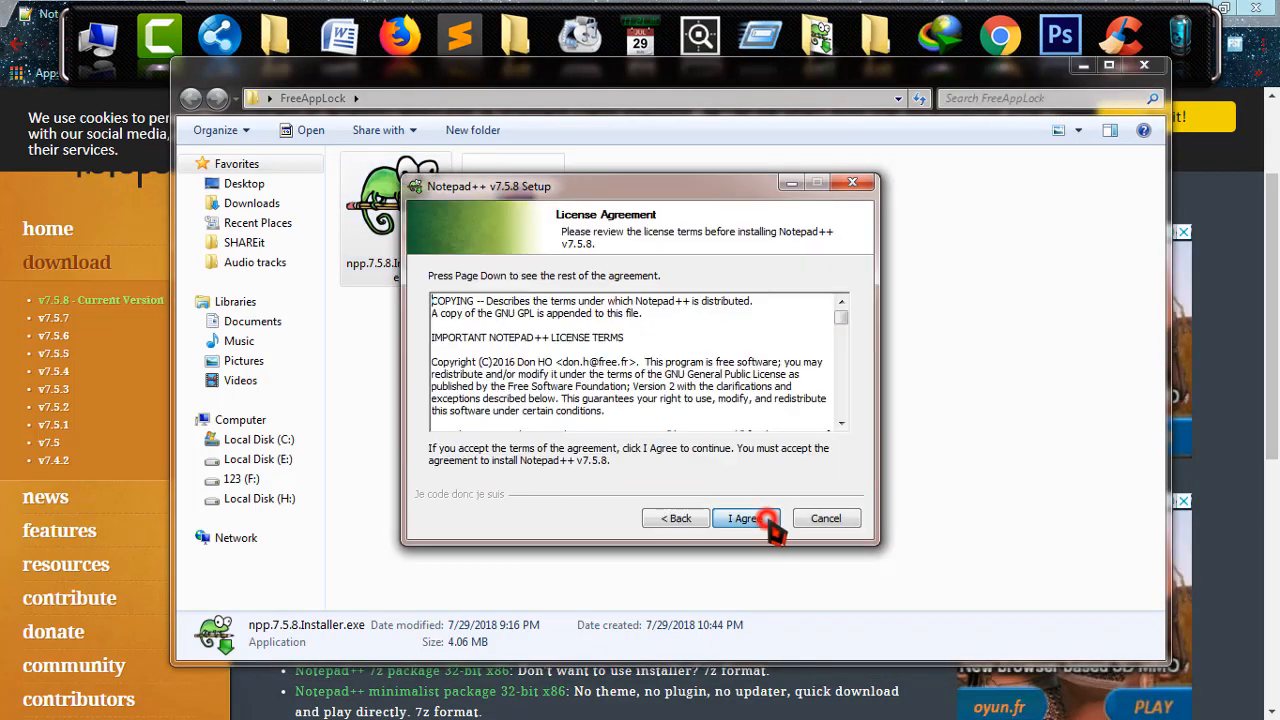
left_click(744, 518)
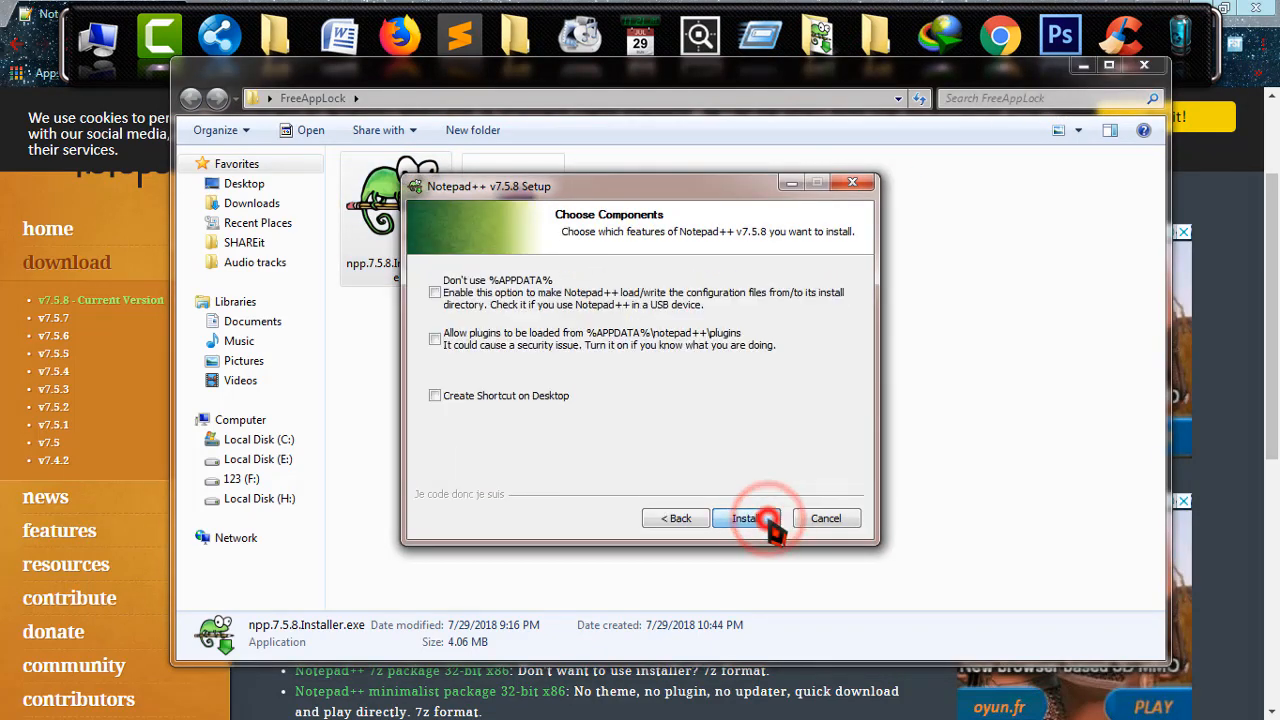
Install Notepad++ with a desktop shortcut and finish so the editor launches
left_click(436, 396)
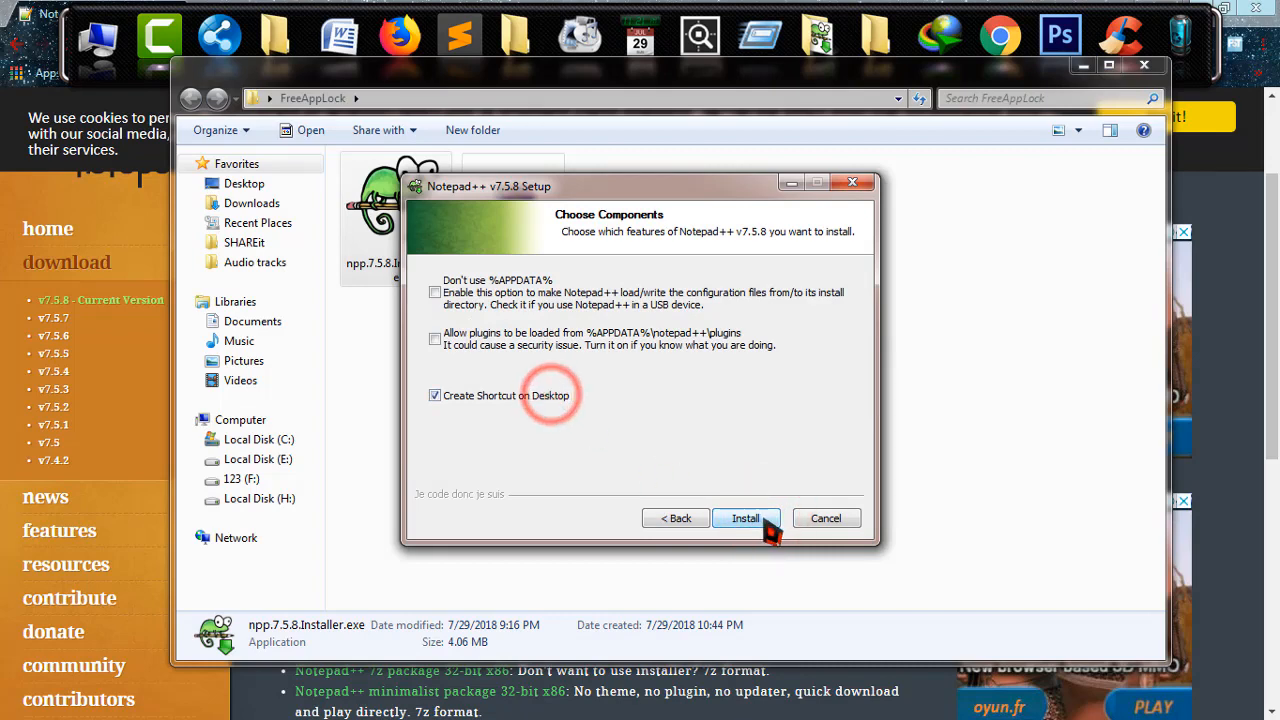
mouse_move(530, 418)
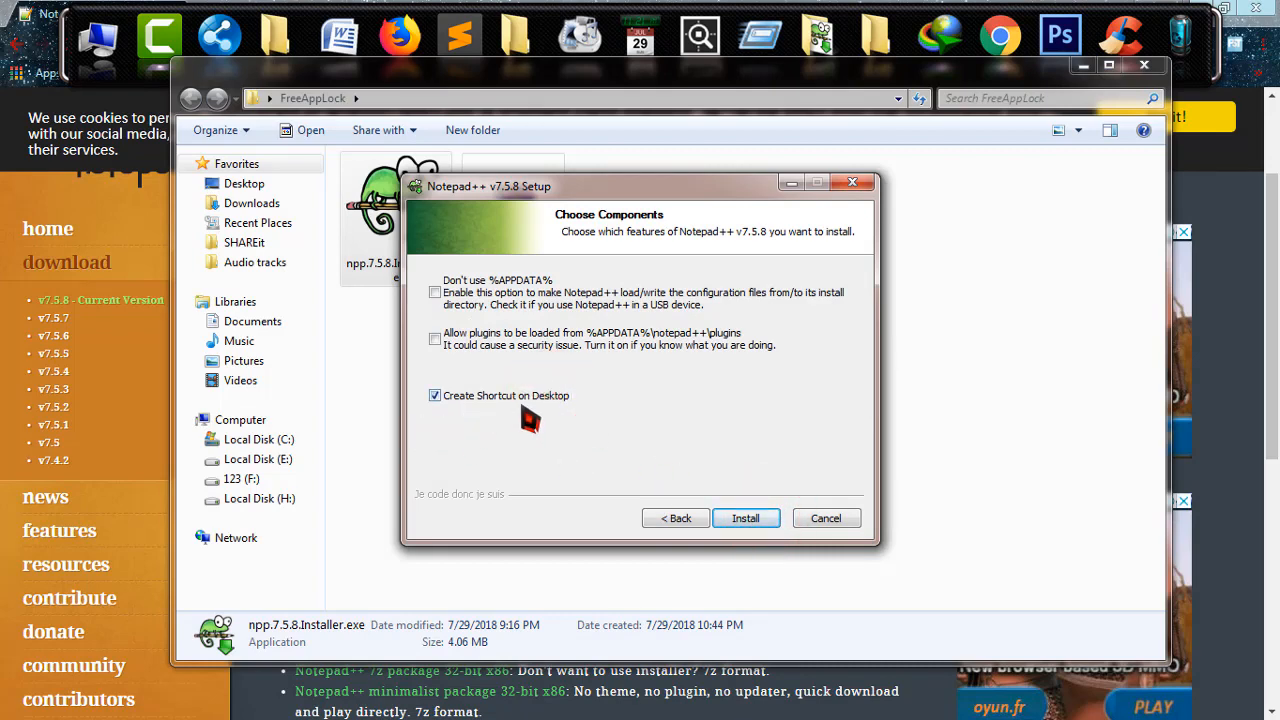
left_click(744, 518)
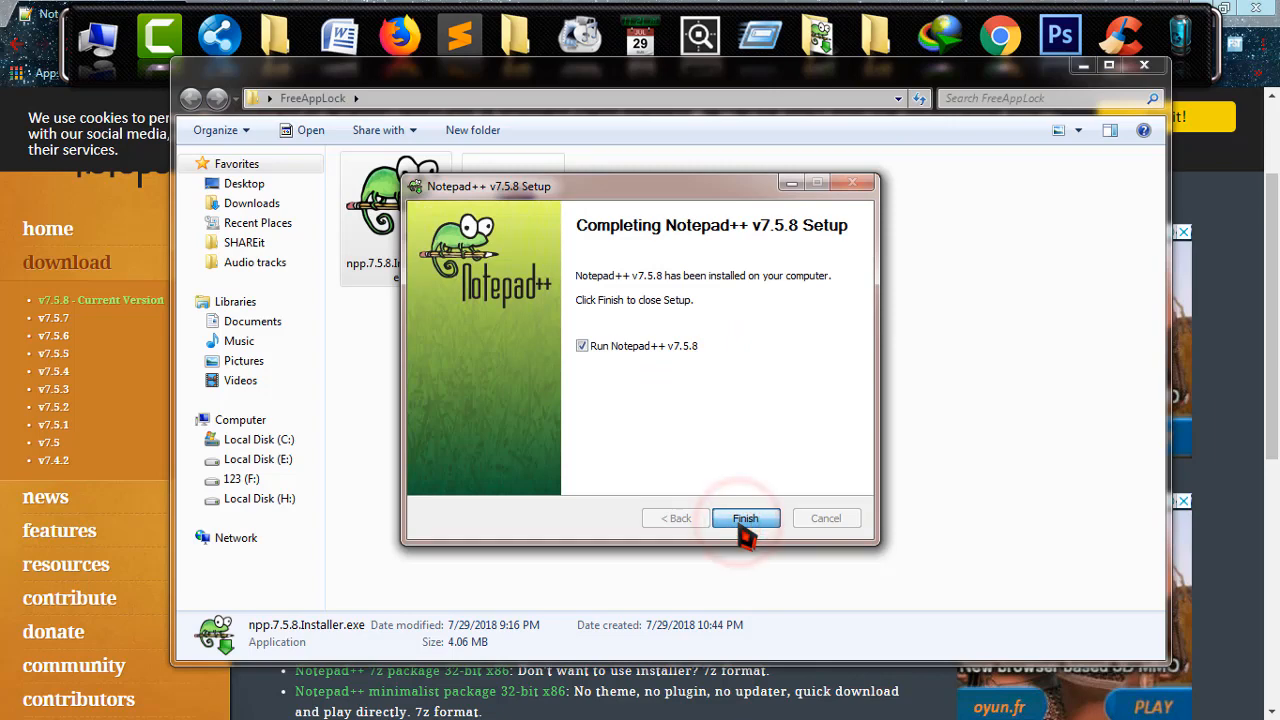
left_click(744, 518)
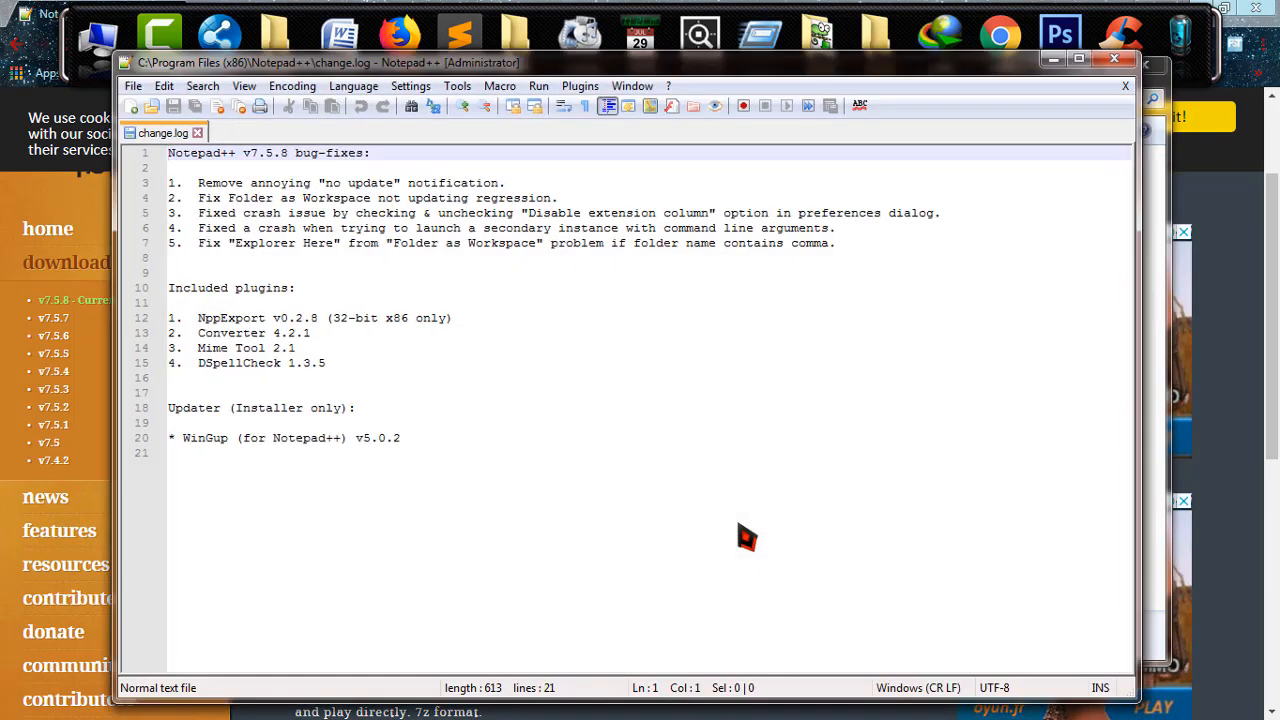
mouse_move(802, 328)
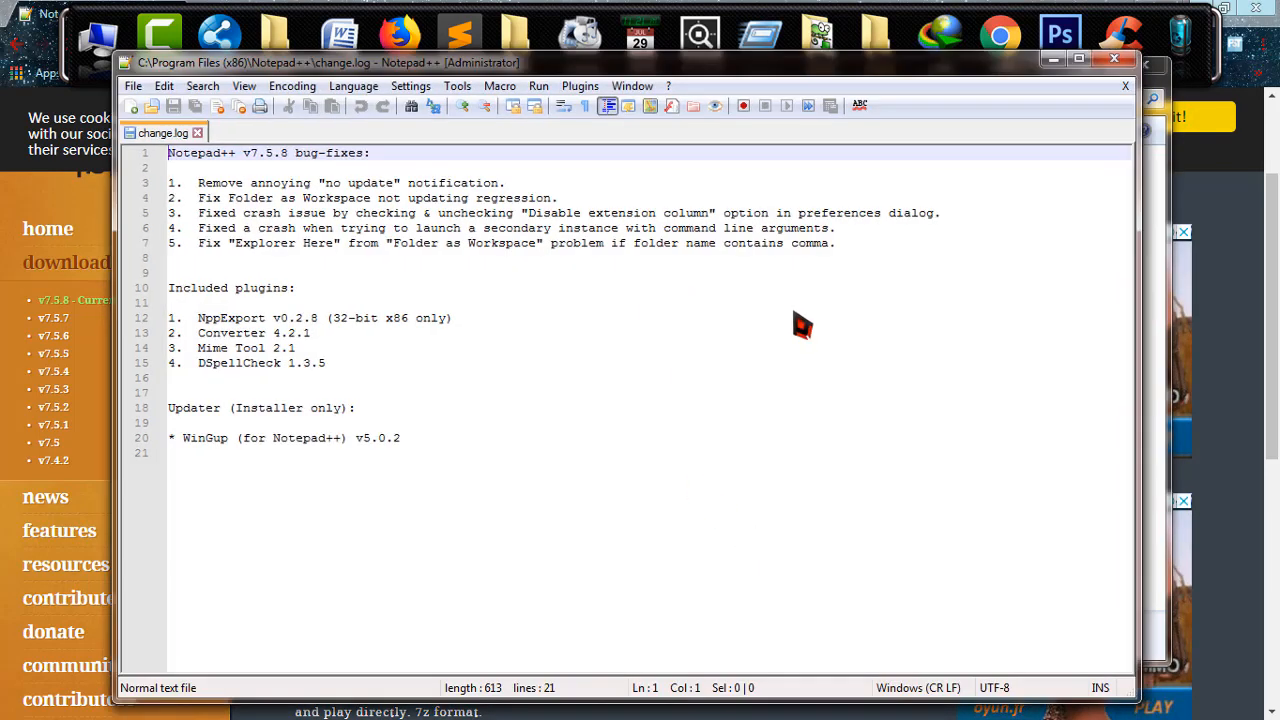
mouse_move(1114, 56)
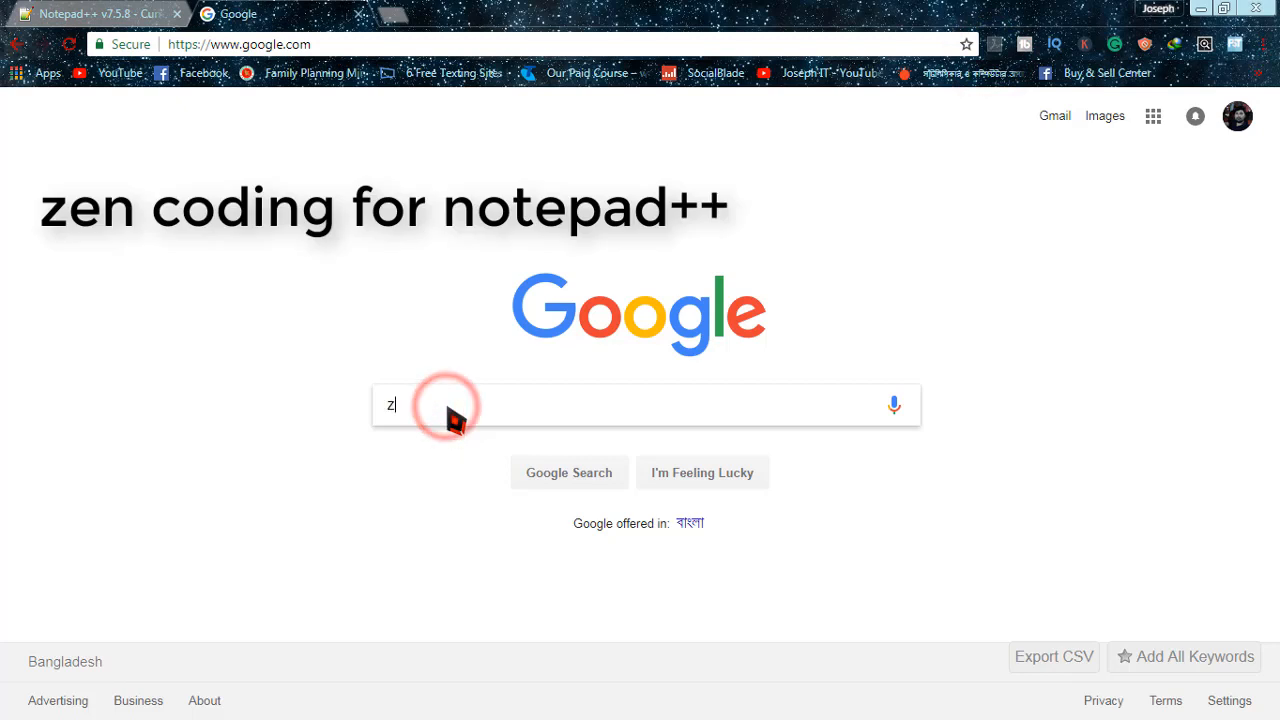
Search for zen coding and reach the zen-coding Google Code Archive
type("en coding for not")
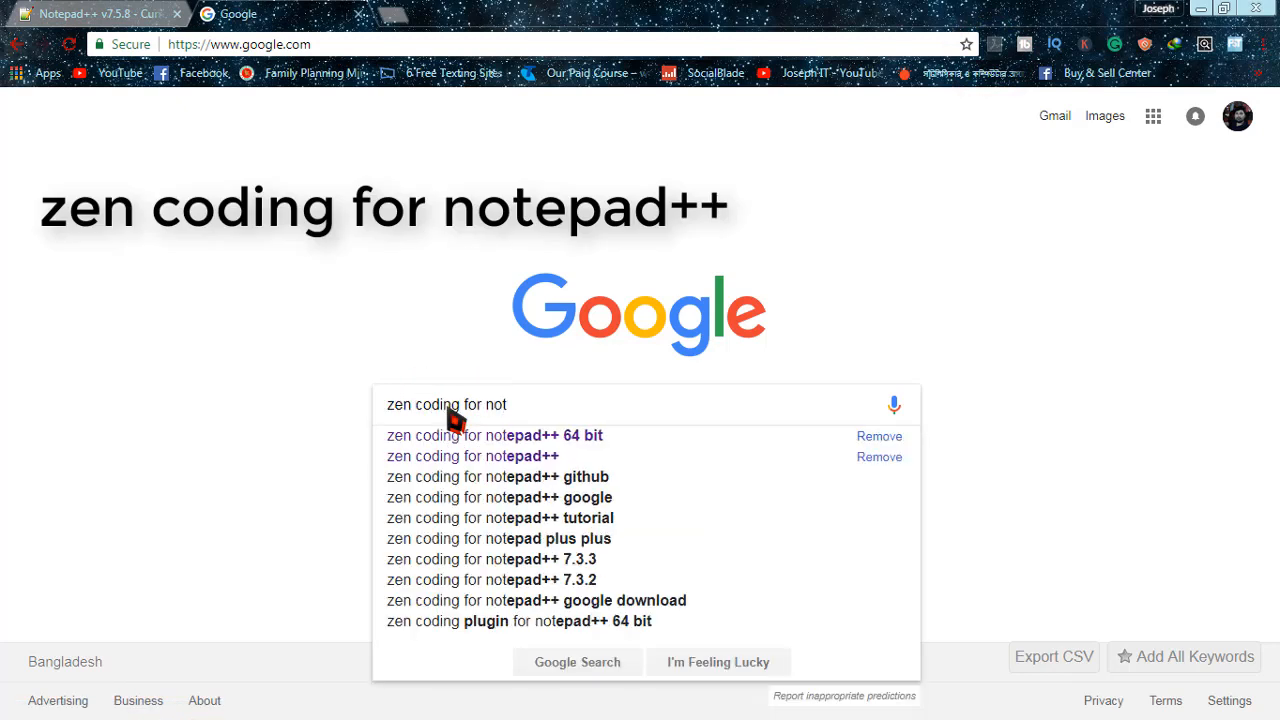
left_click(472, 456)
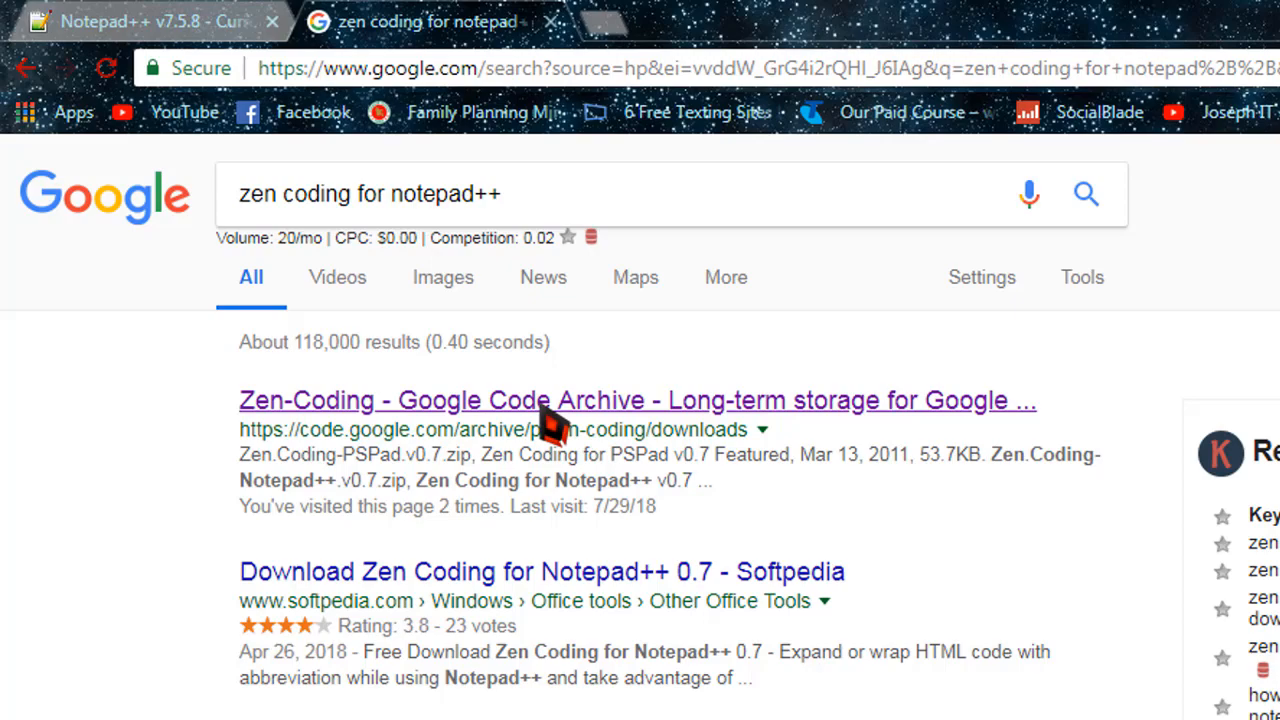
left_click(536, 400)
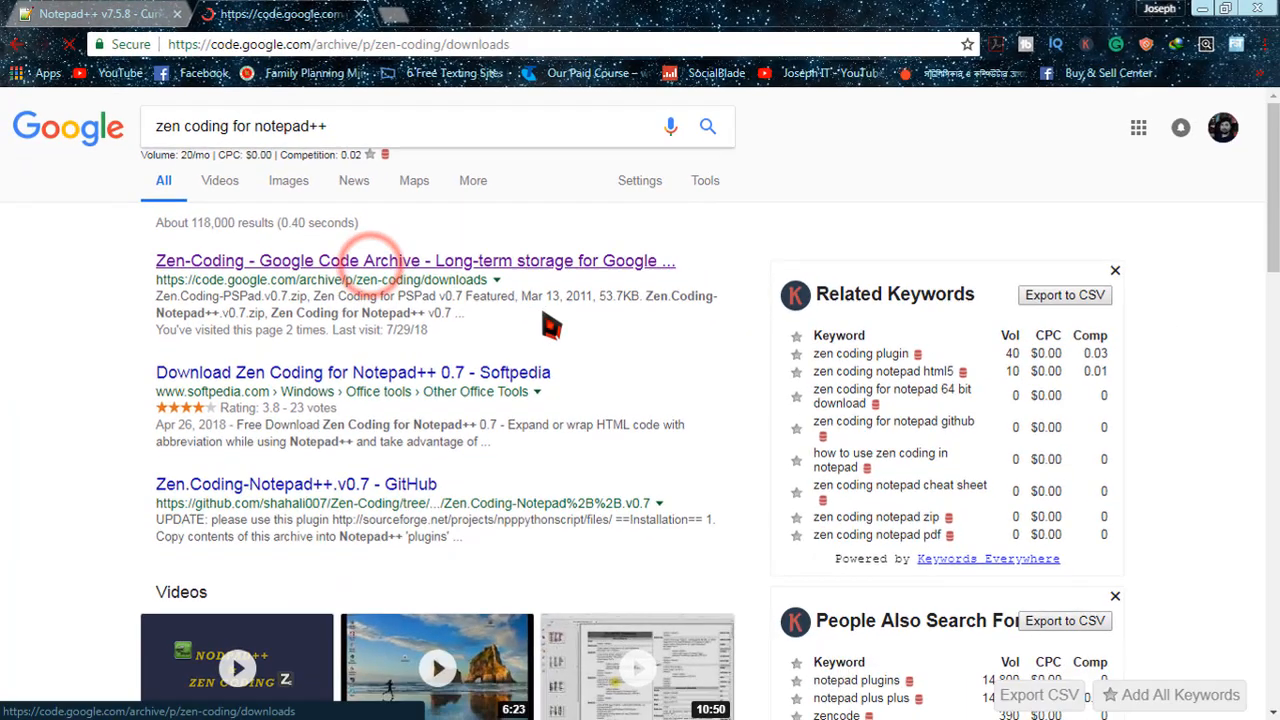
Download Zen.Coding-Notepad++.v0.7.zip from the archive's downloads list
left_click(414, 260)
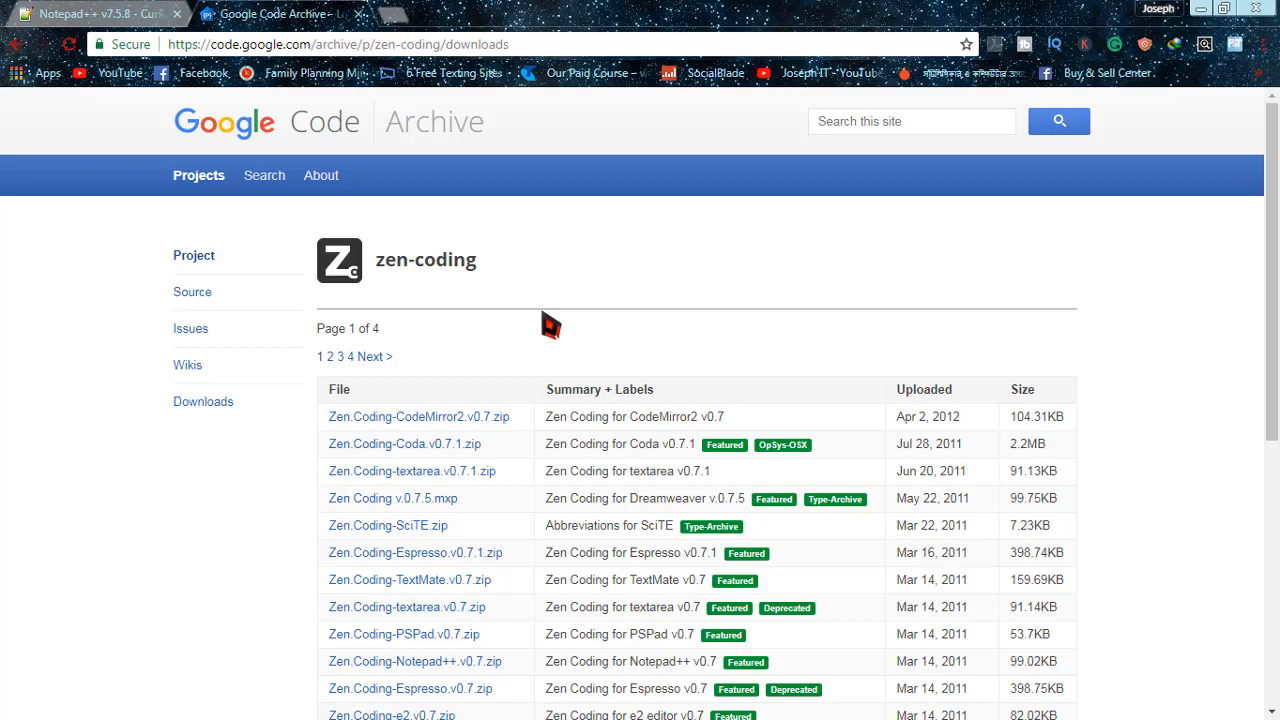
scroll("down", 3)
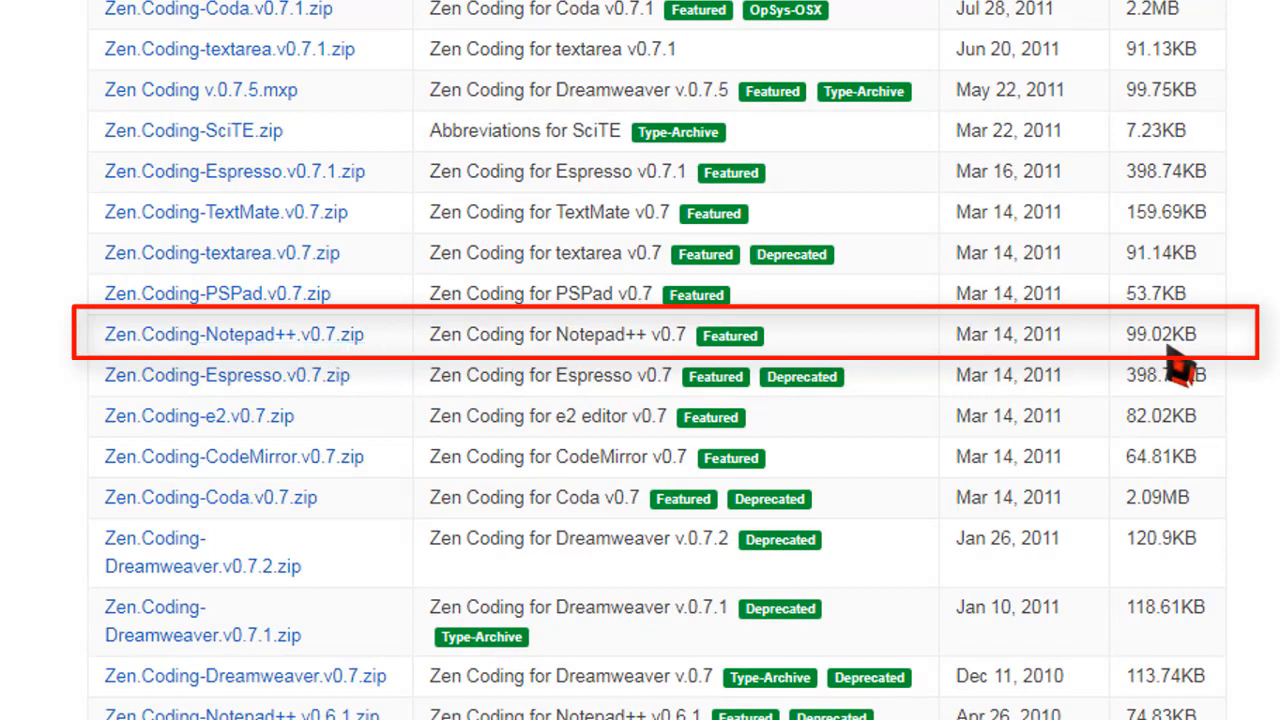
mouse_move(1164, 356)
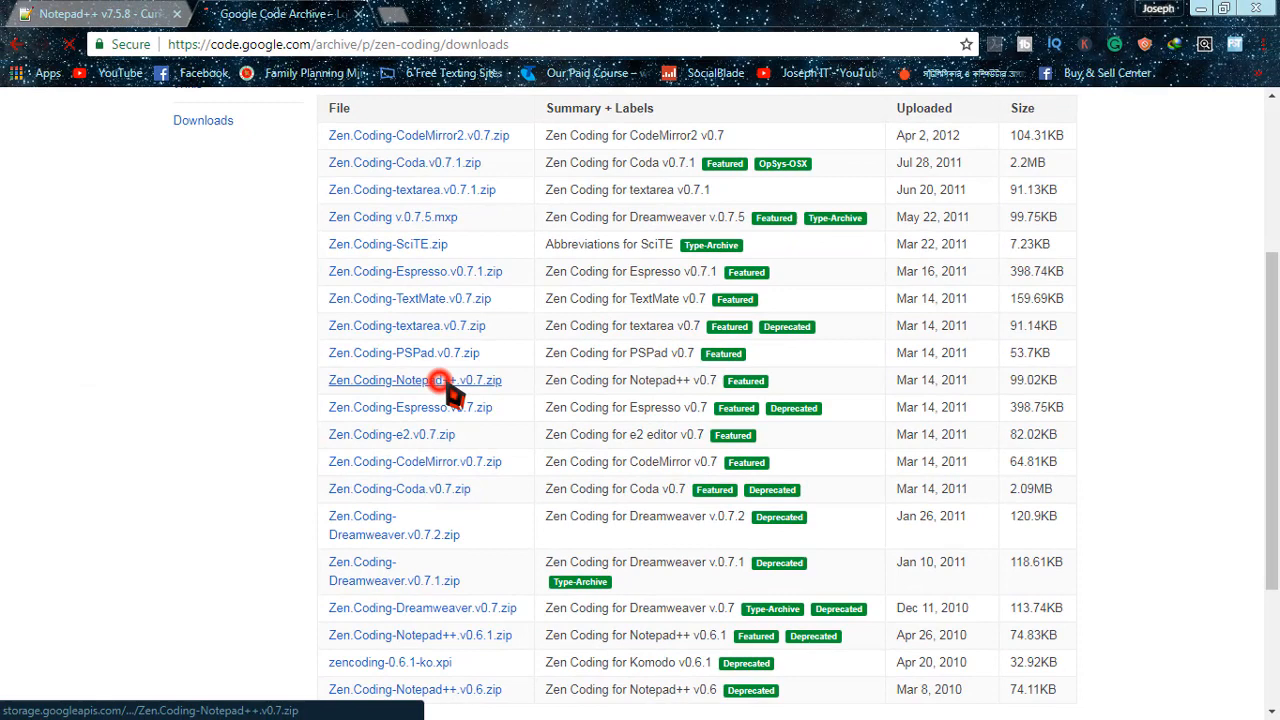
left_click(414, 380)
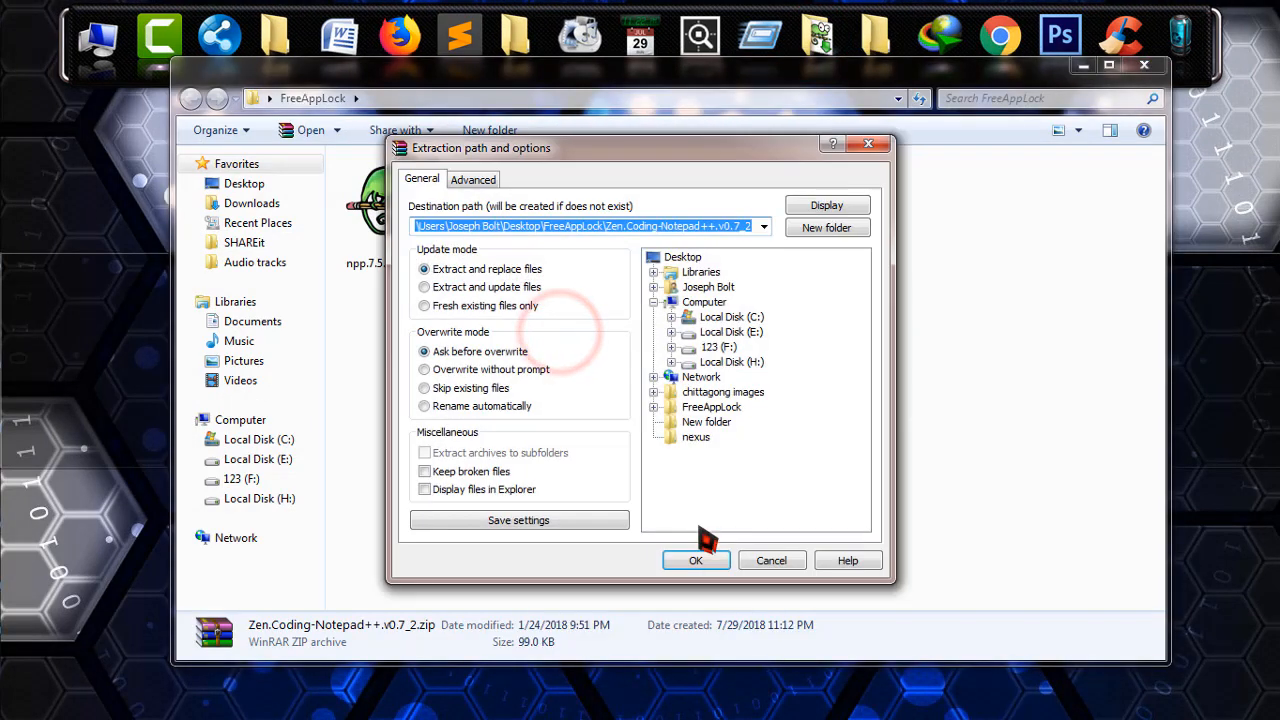
Extract the zip to Zen.Coding-Notepad++.v0.7_2 and copy all NppScripting files inside
left_click(696, 560)
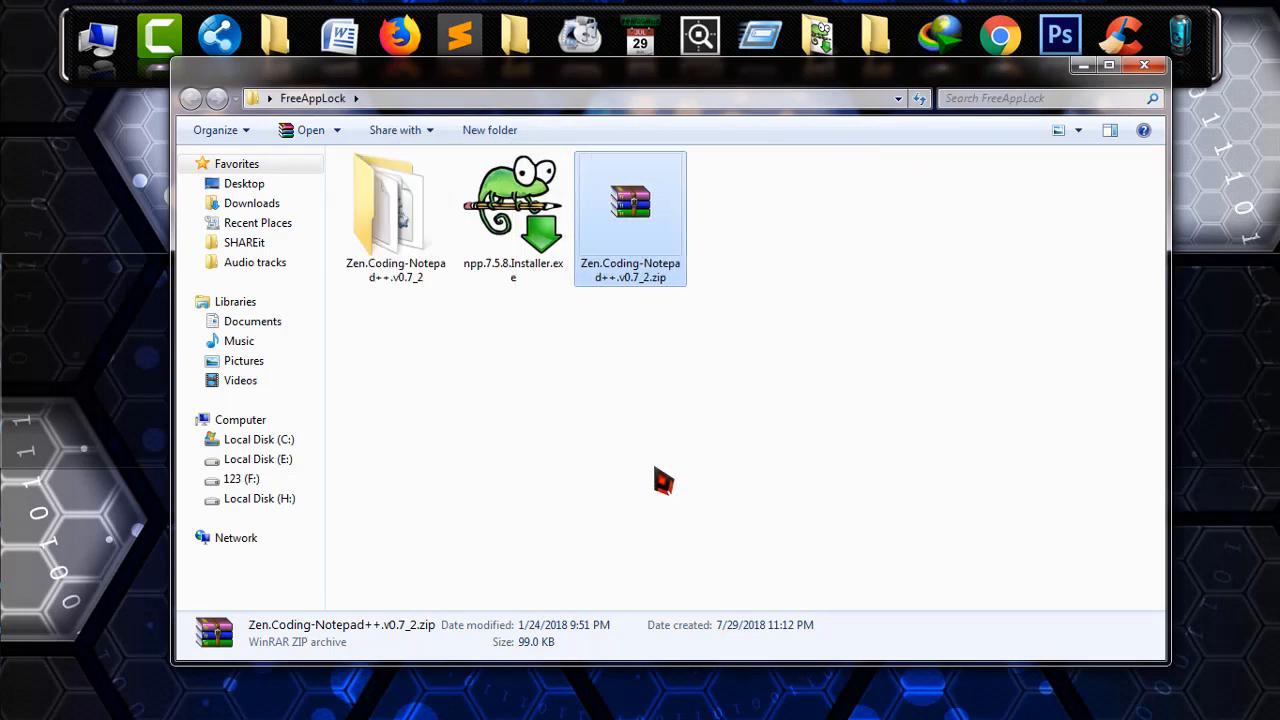
double_click(396, 210)
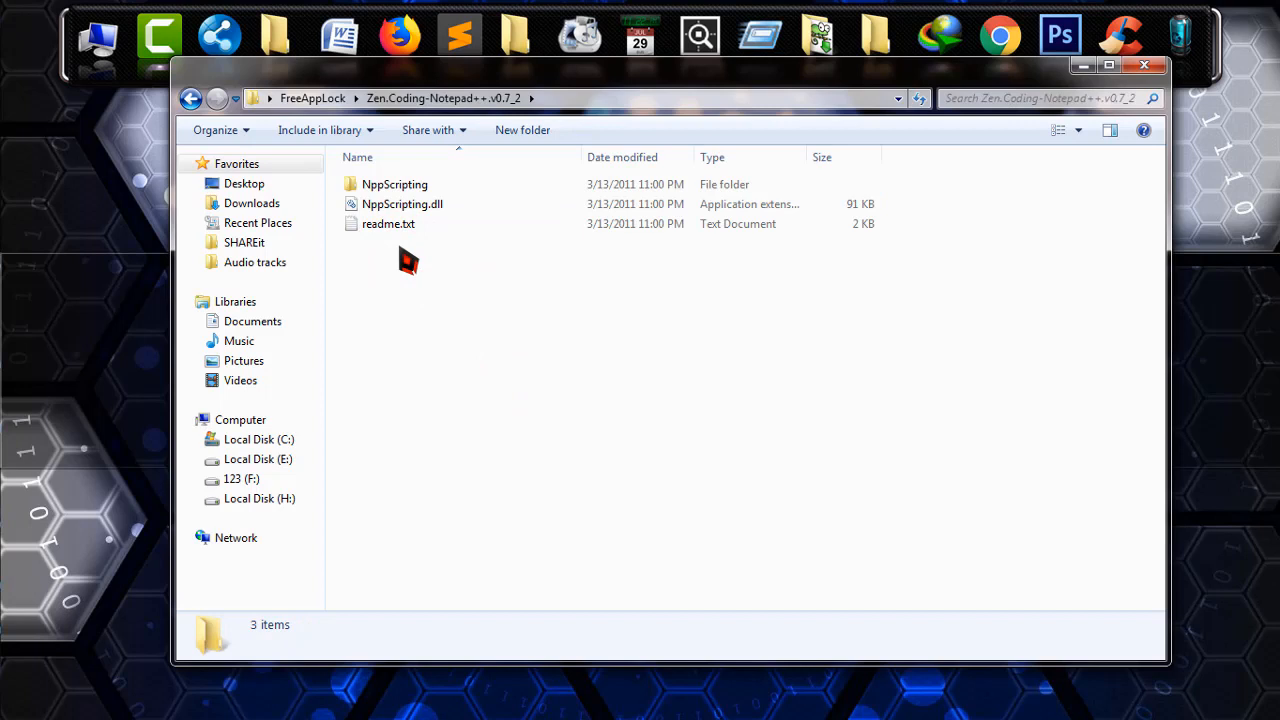
key("ctrl+a")
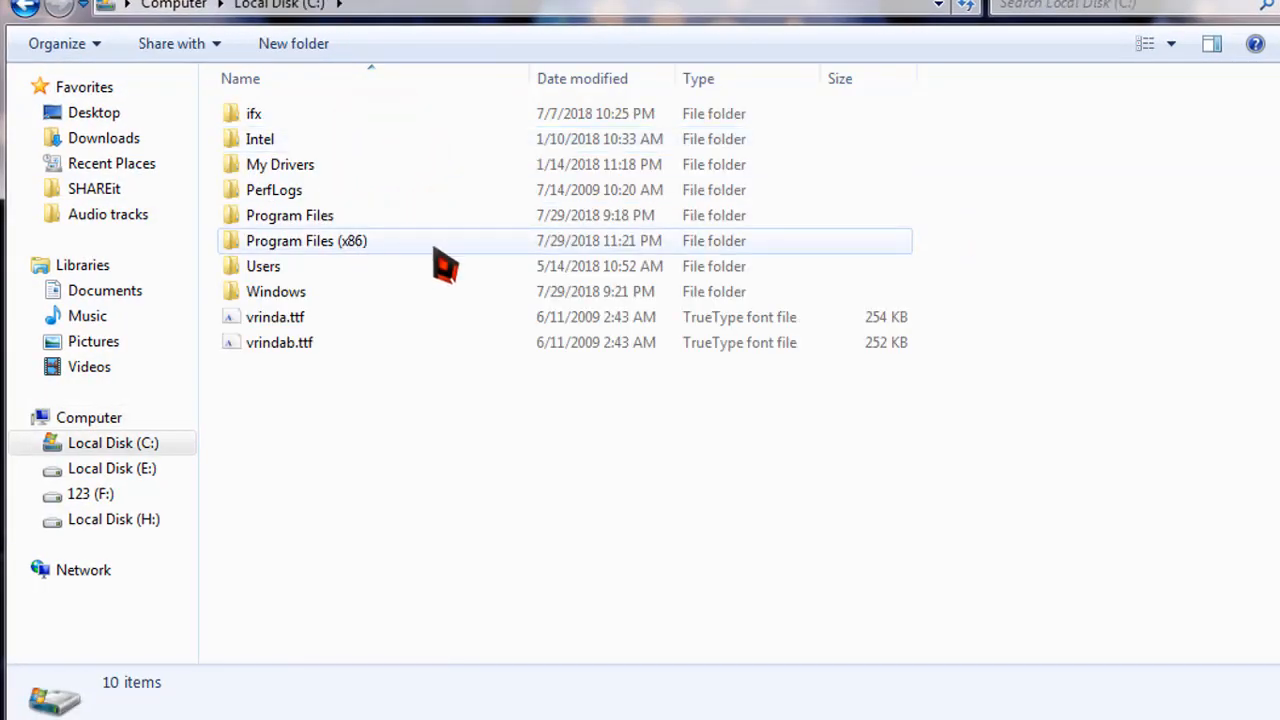
Browse to C:\Program Files (x86)\Notepad++\plugins
double_click(306, 240)
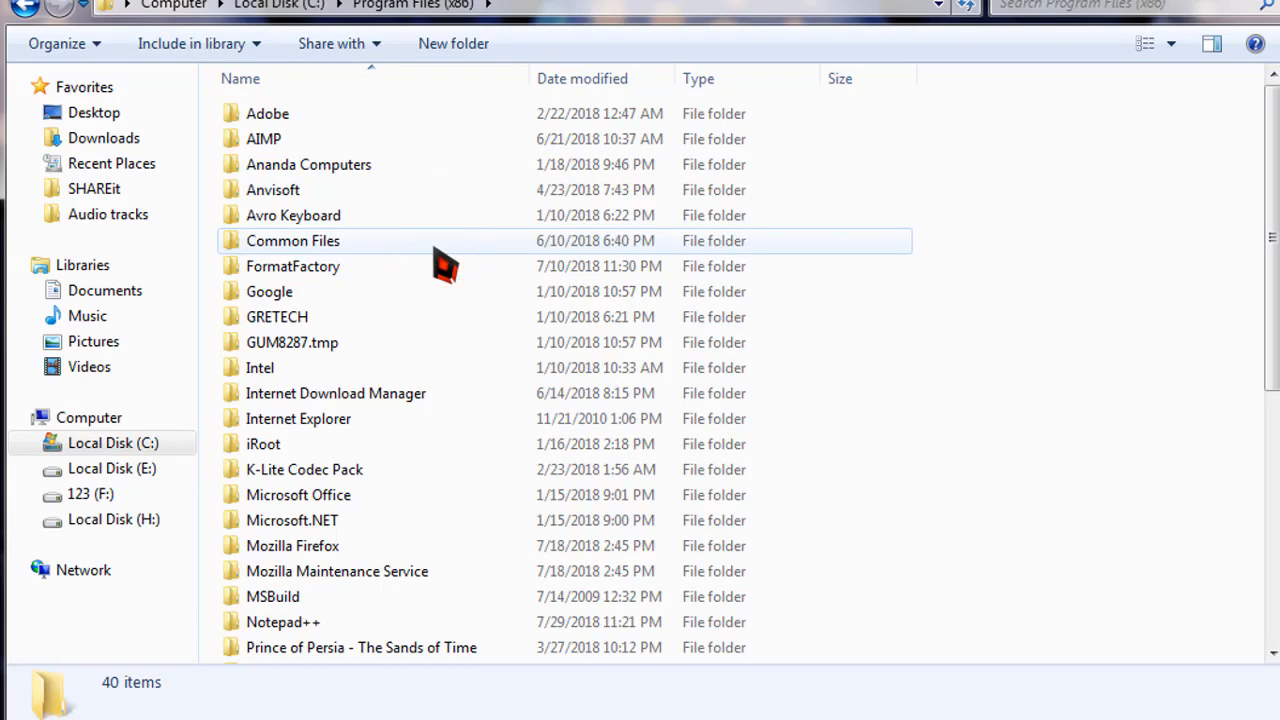
scroll("down", 3)
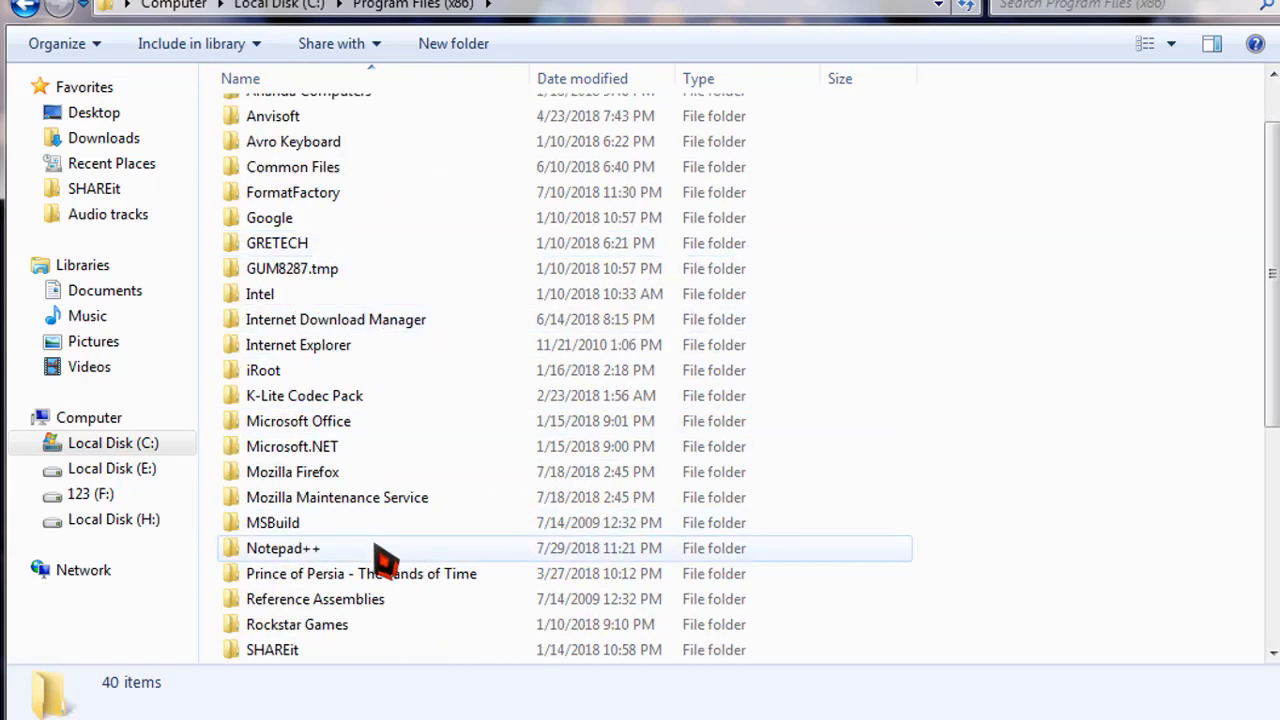
double_click(284, 548)
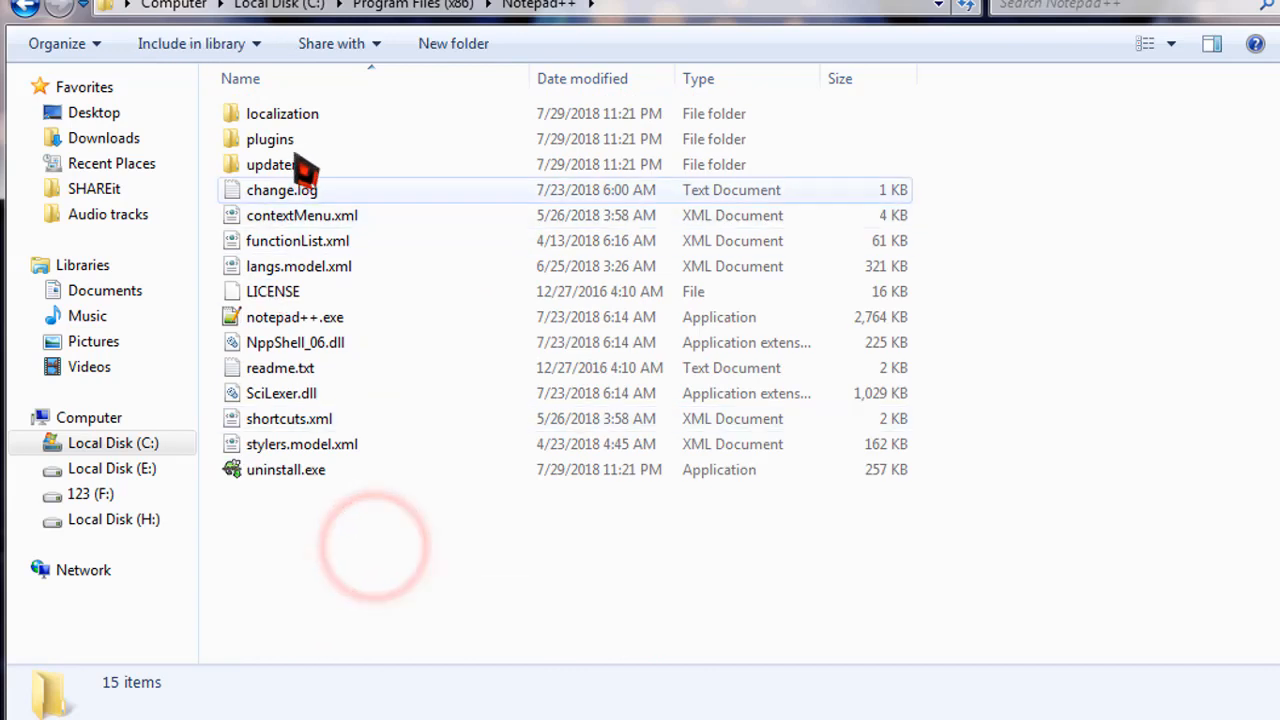
double_click(270, 140)
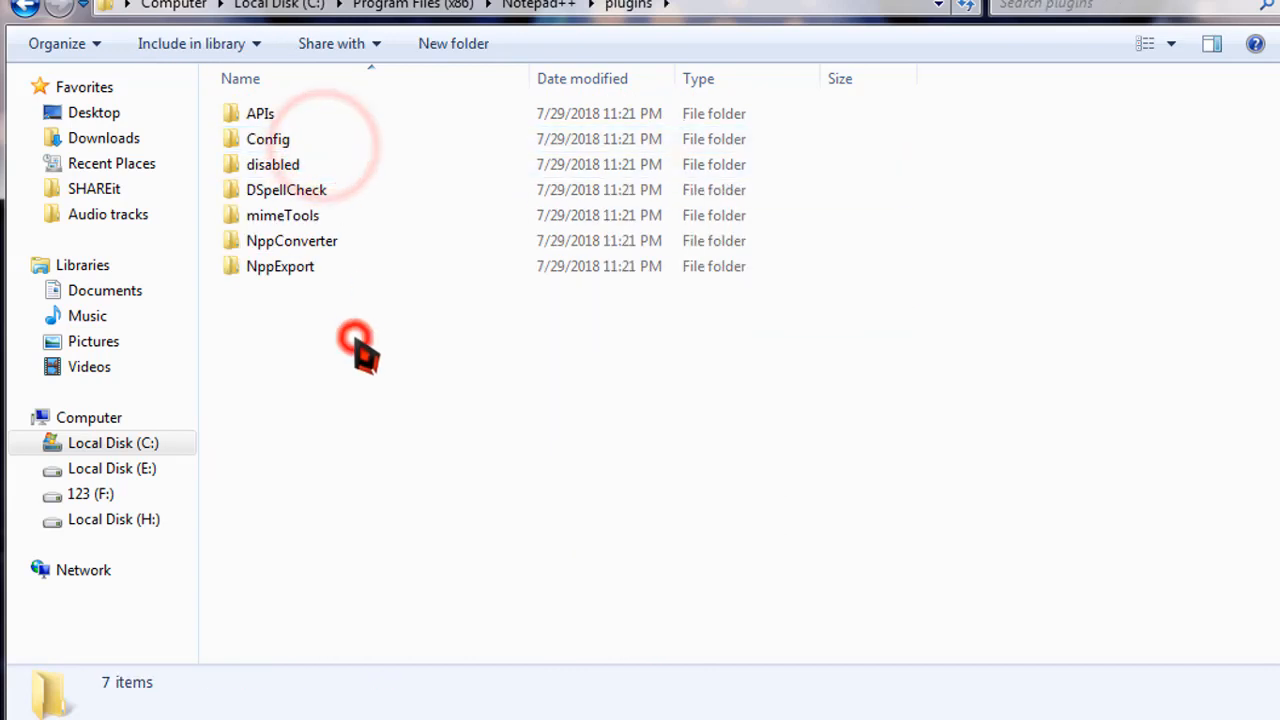
Paste the NppScripting folder, NppScripting.dll and readme.txt into the plugins folder
right_click(356, 344)
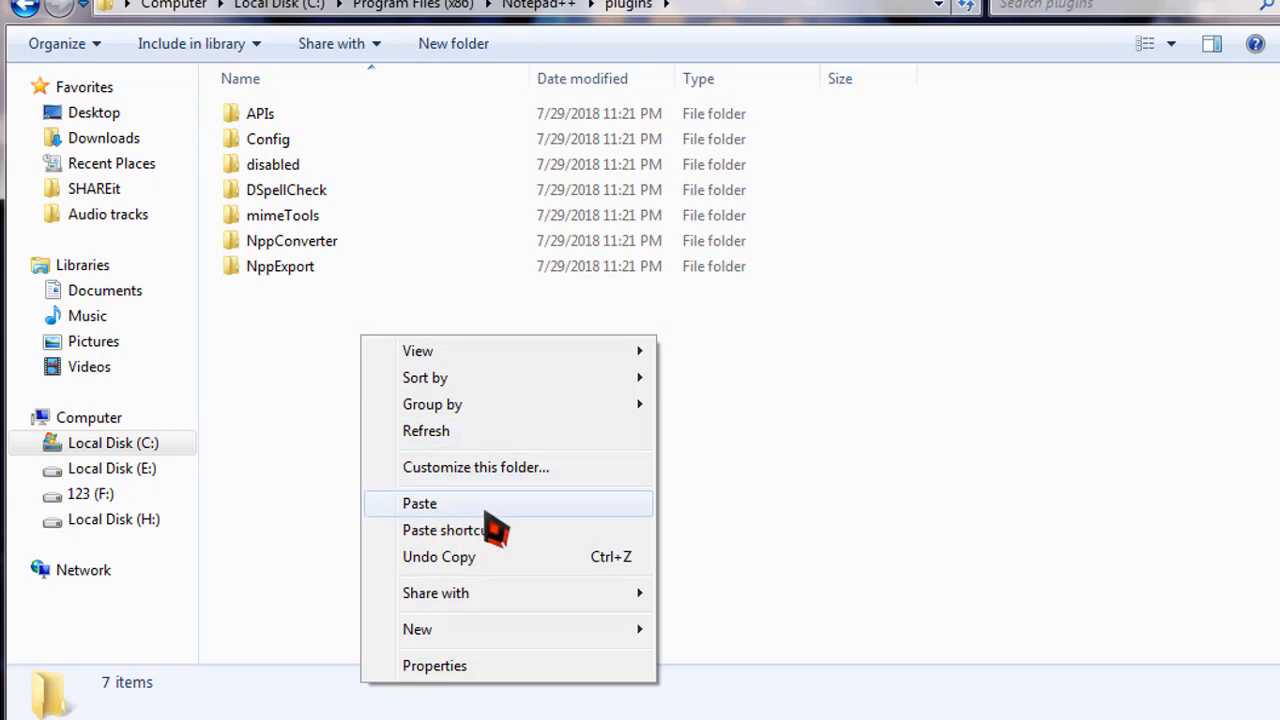
left_click(420, 504)
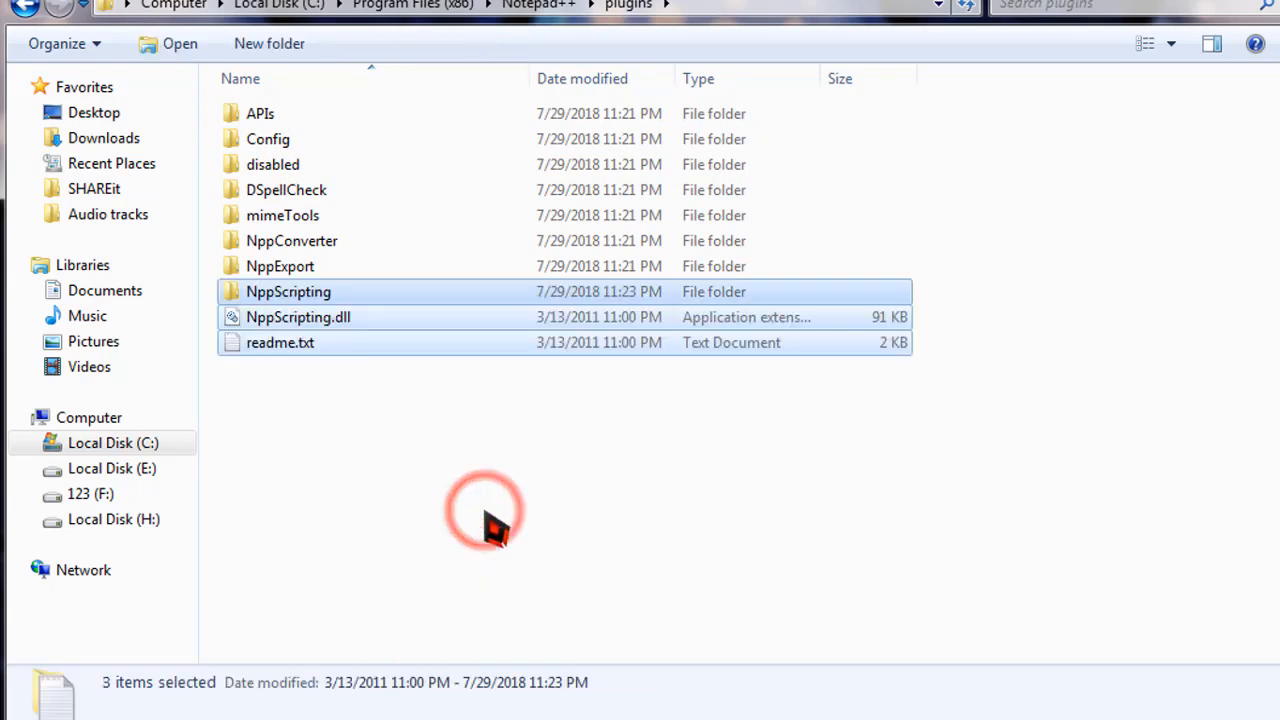
left_click(484, 510)
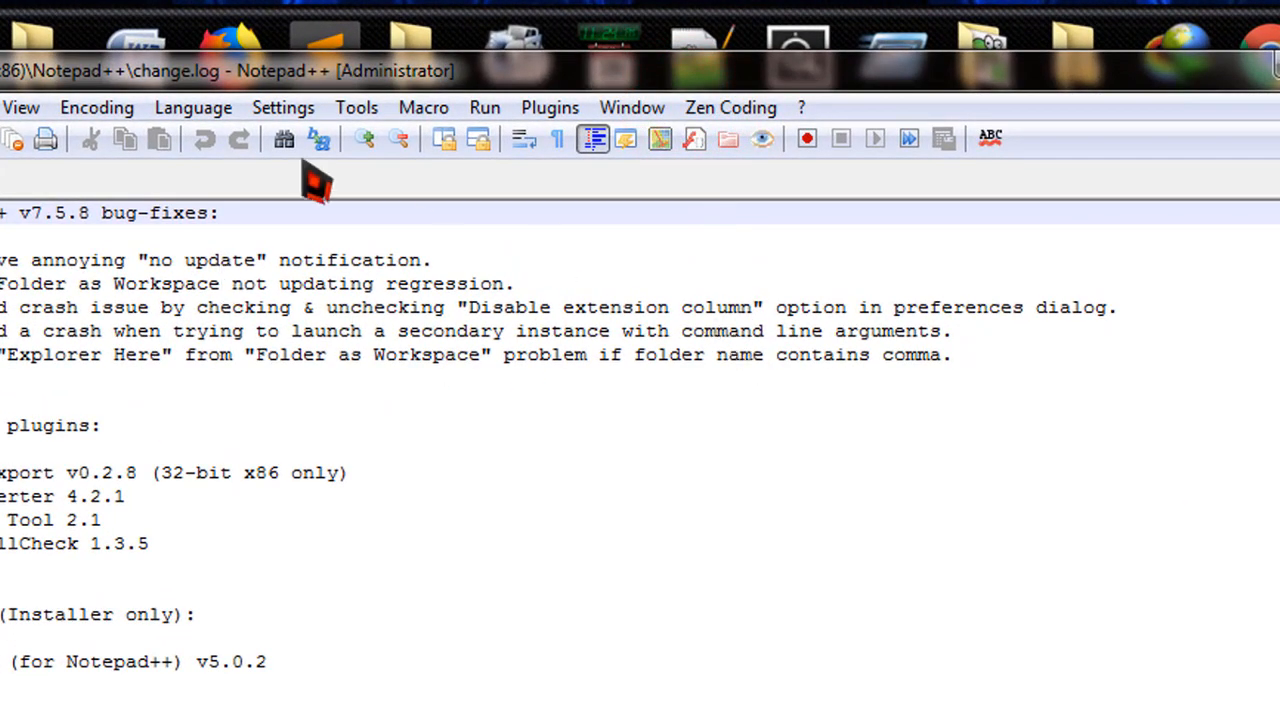
mouse_move(392, 678)
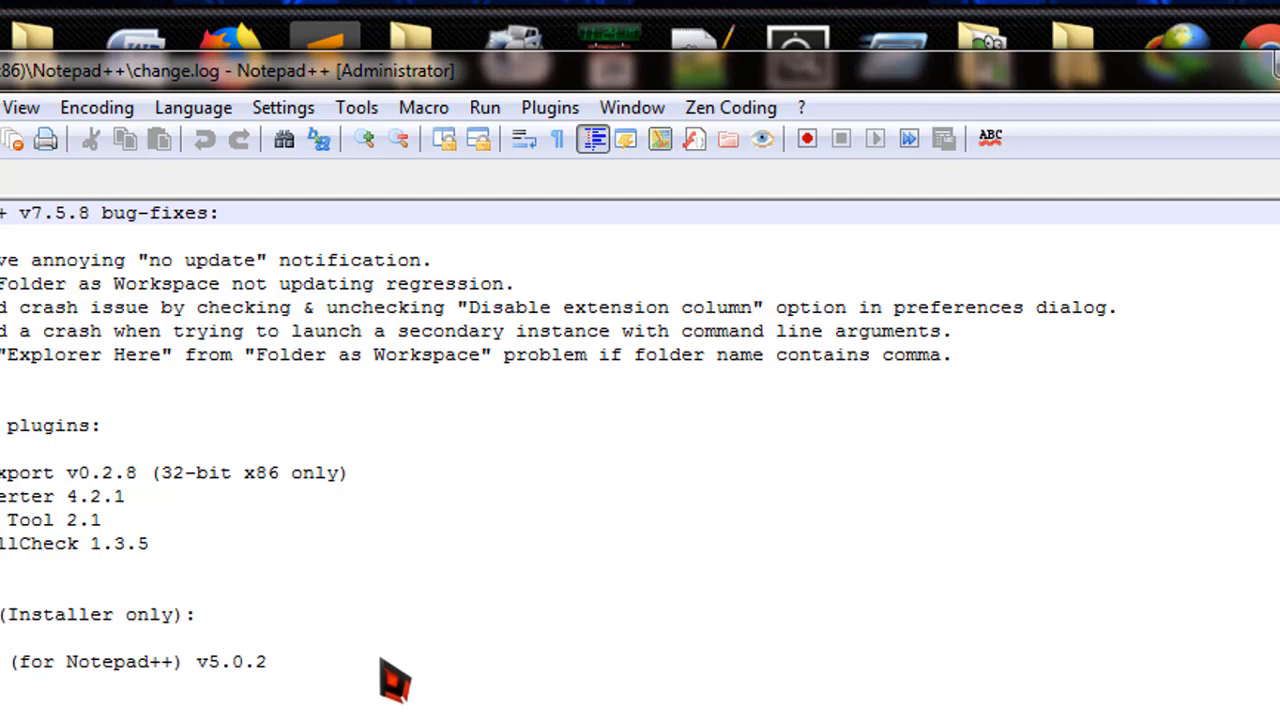
mouse_move(730, 136)
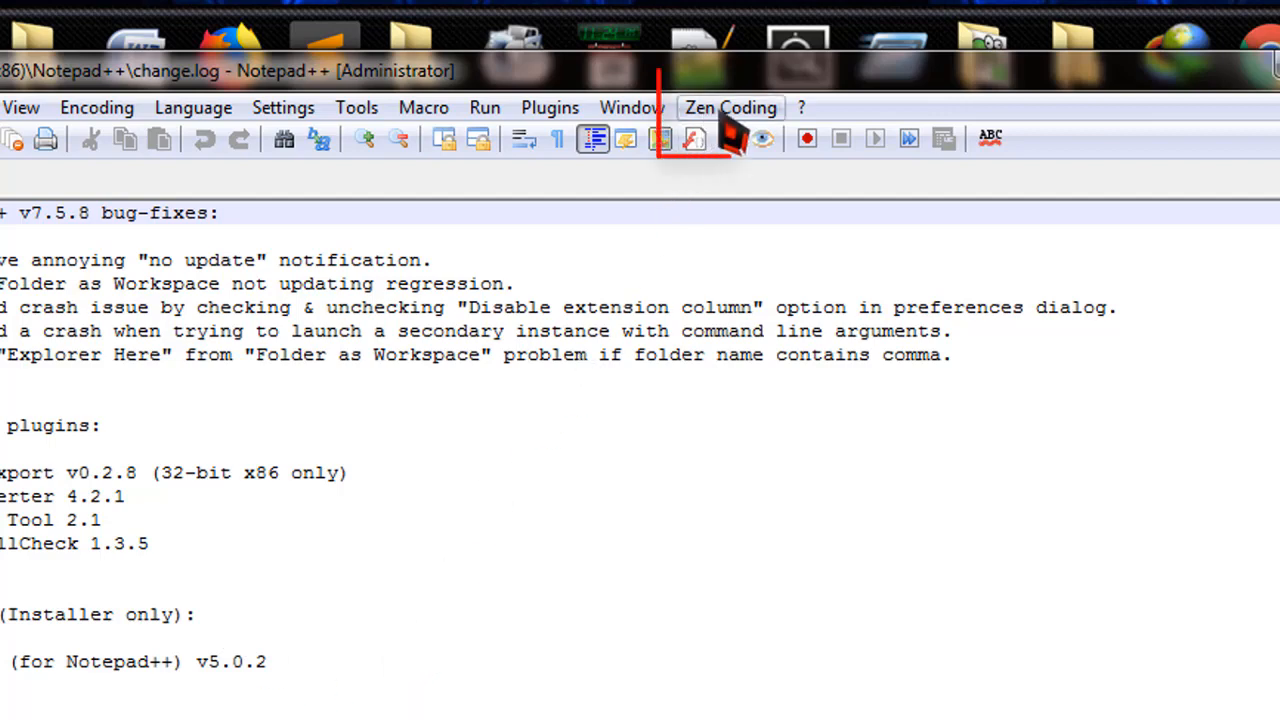
Check the Zen Coding menu in the reopened Notepad++ menu bar
left_click(730, 108)
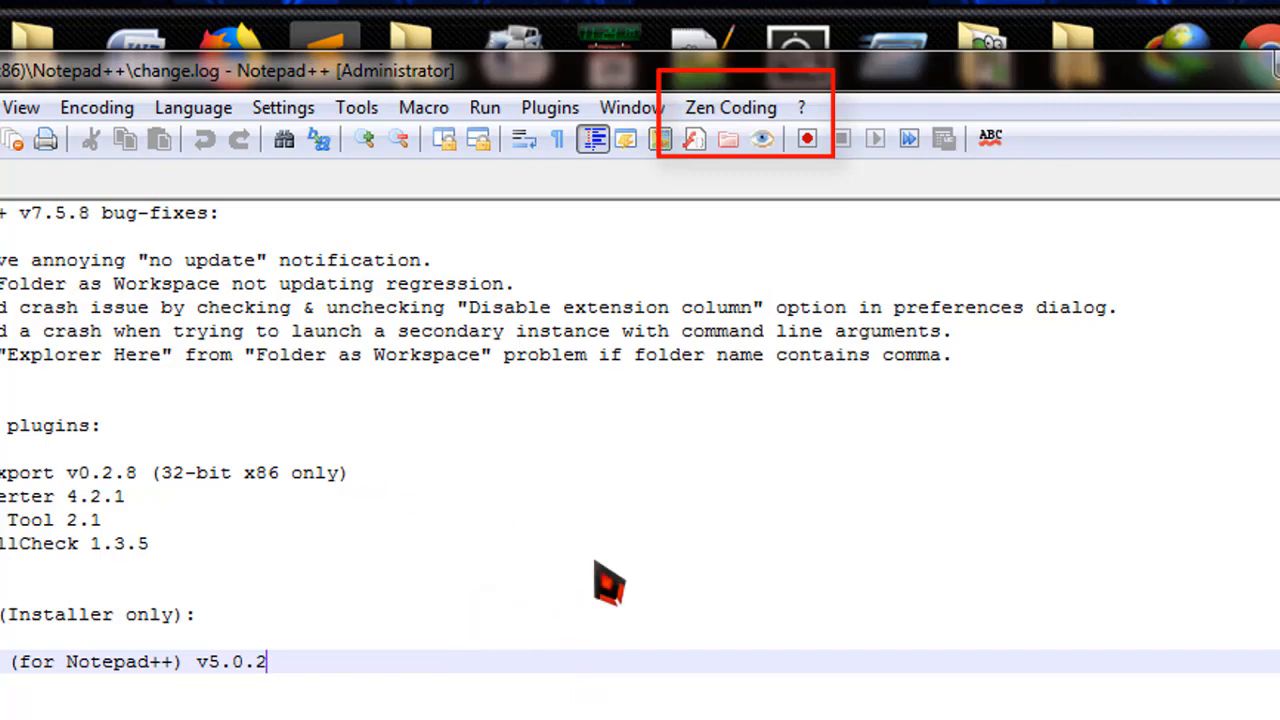
mouse_move(620, 582)
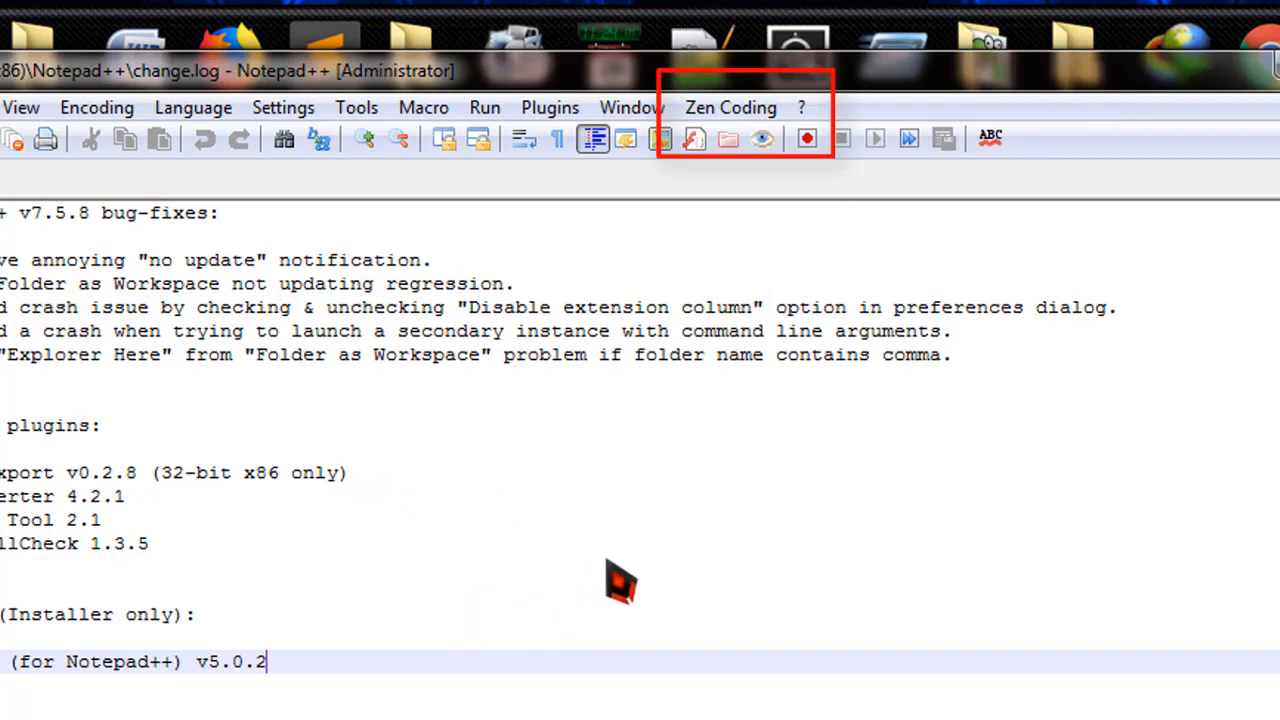